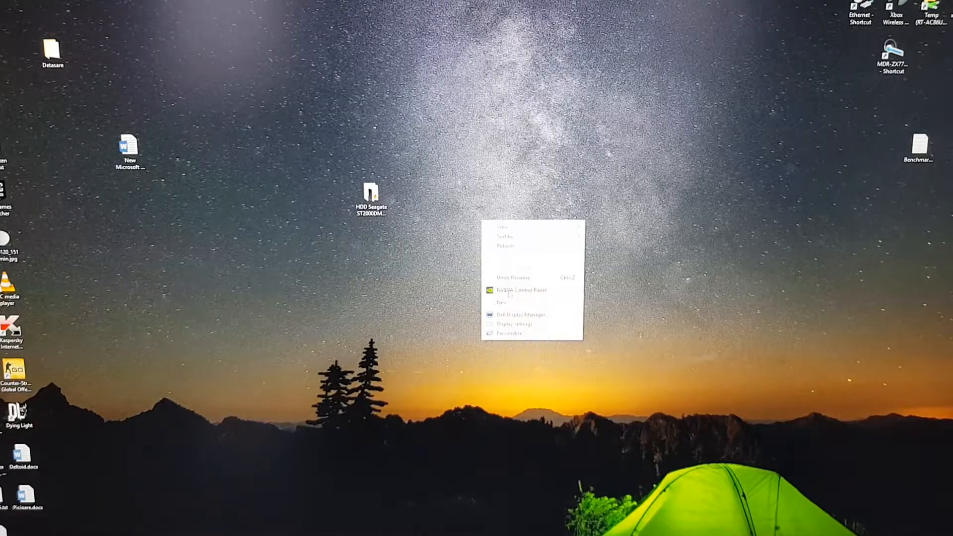
Step: Launch NVIDIA Control Panel from the desktop and reach the Set up G-SYNC page
click(522, 290)
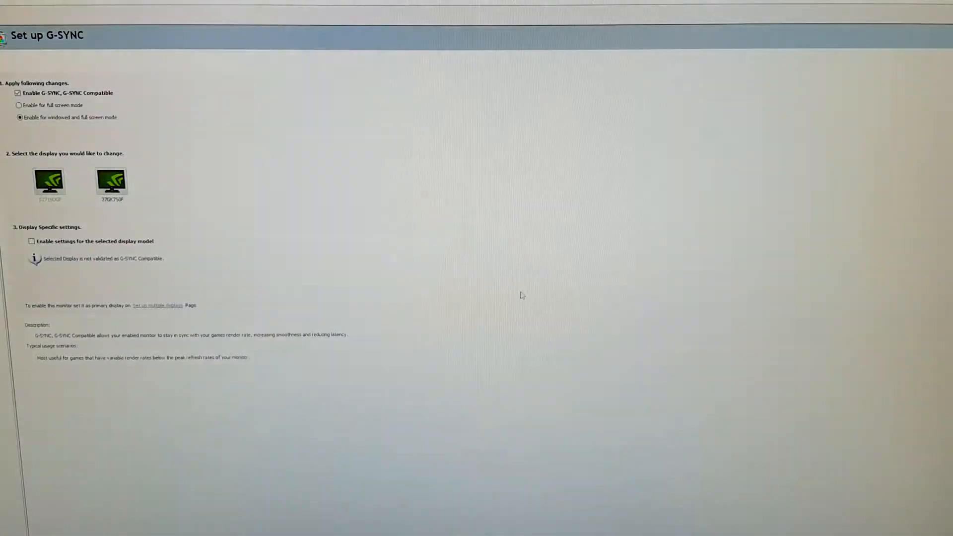
mouse_move(349, 211)
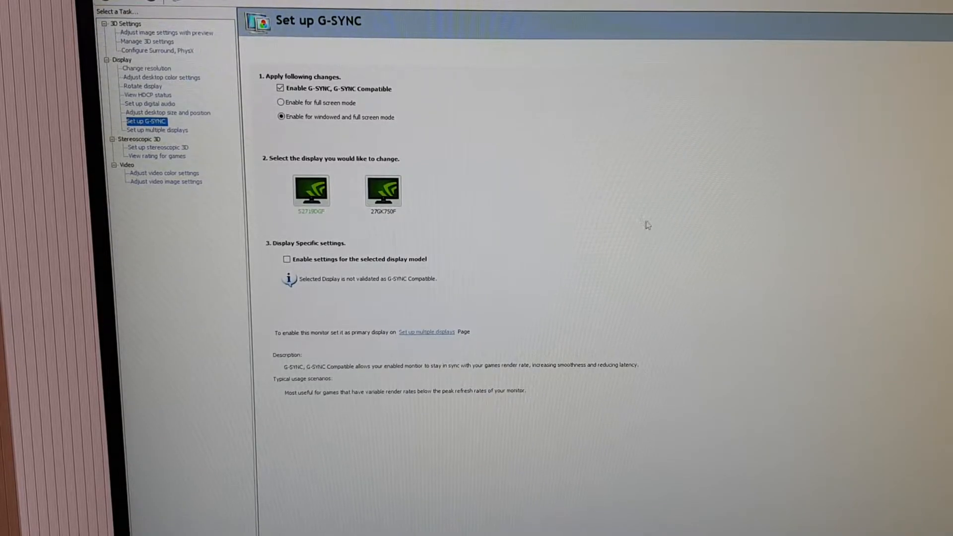
scroll(down, 3)
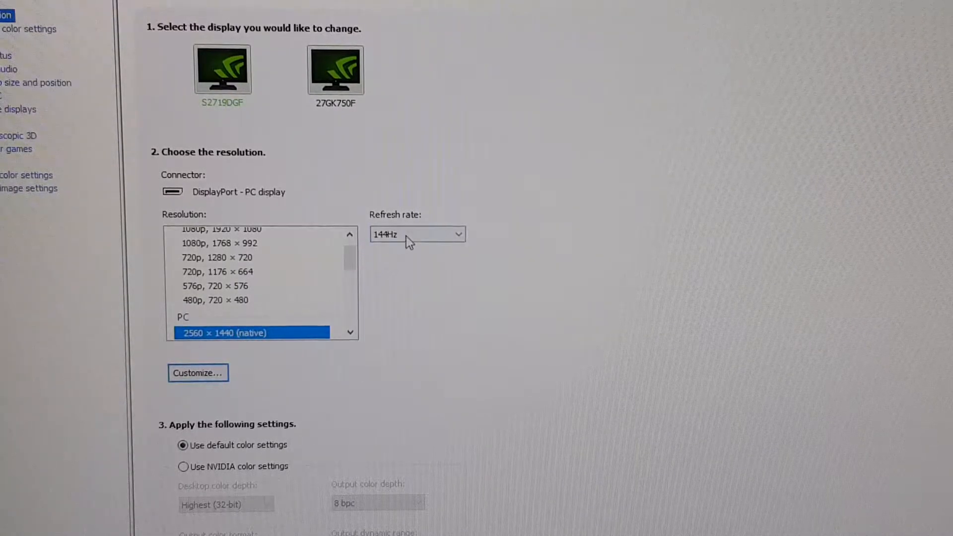
Step: Keep S2719DGF at 144Hz and set the 27GK750F to 1920 × 1080 at 240Hz
click(417, 234)
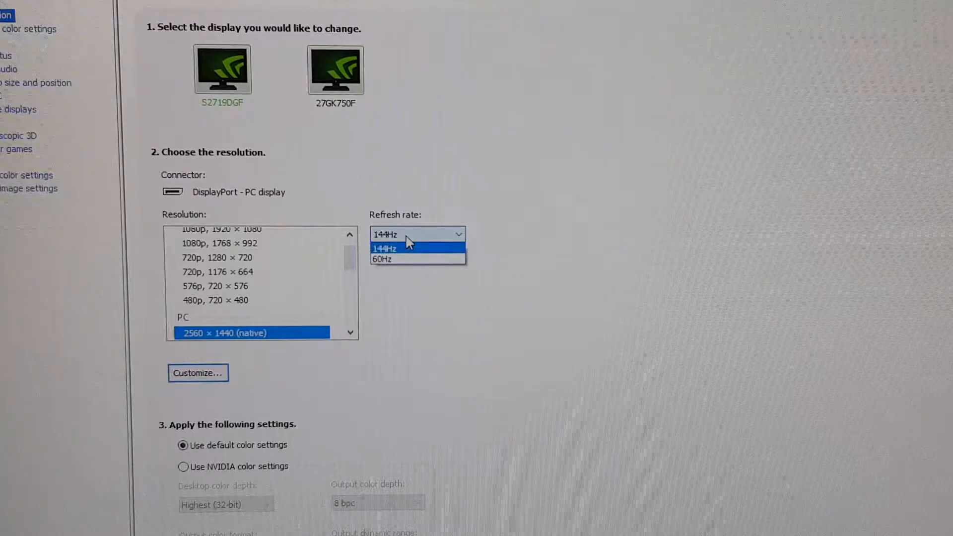
click(384, 248)
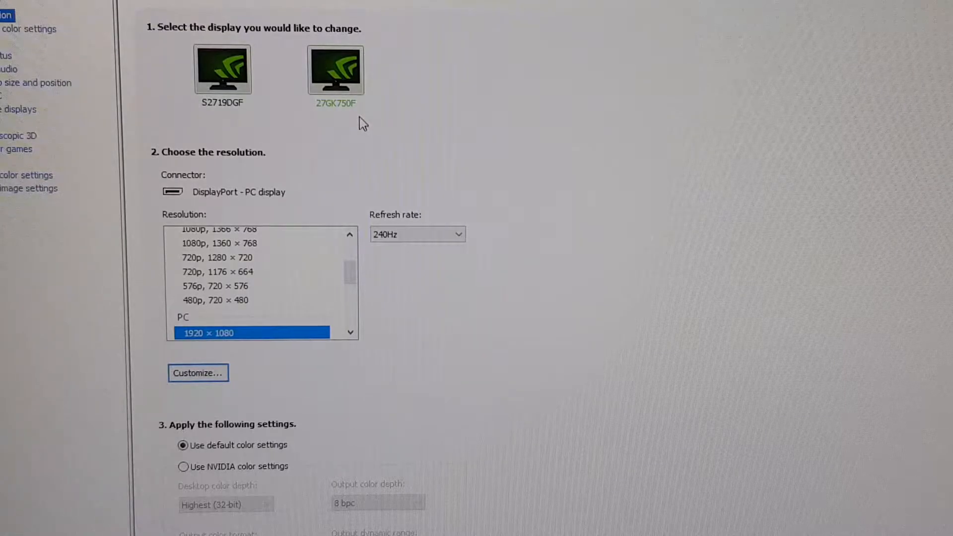
click(417, 234)
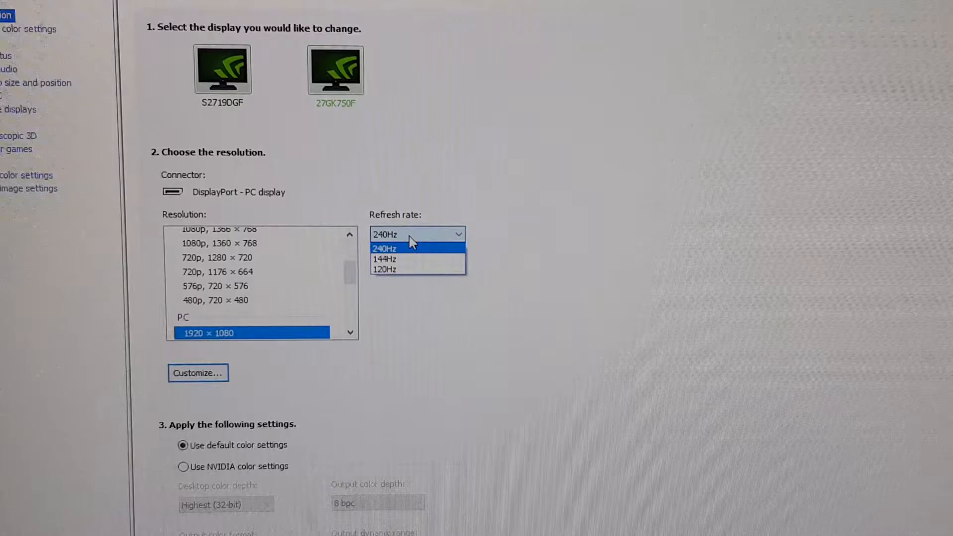
click(385, 248)
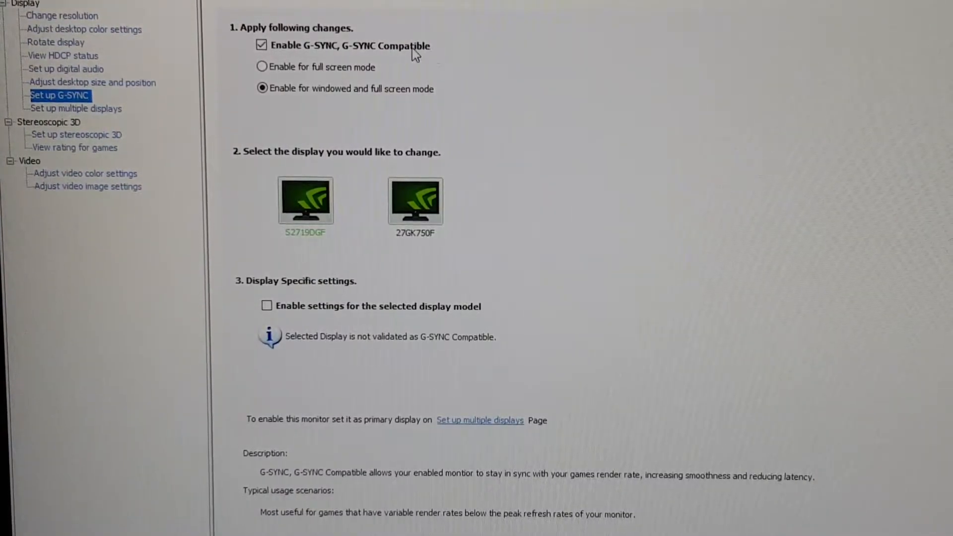
mouse_move(389, 80)
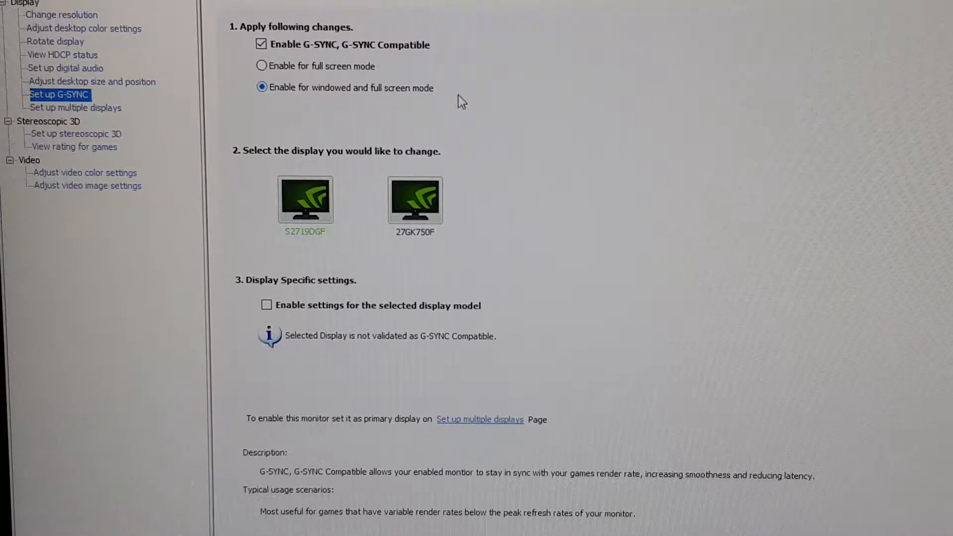
mouse_move(375, 102)
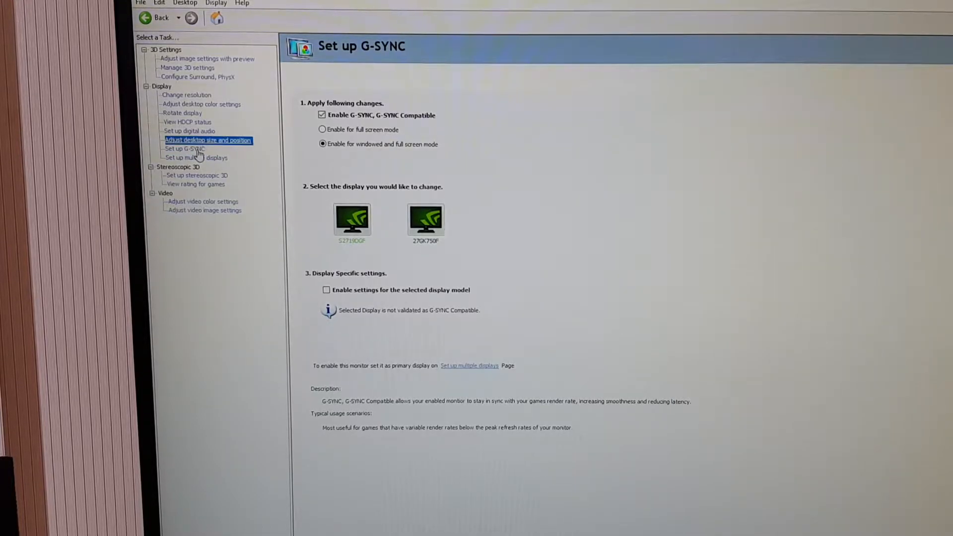
Step: Return to Set up G-SYNC and review the display icons with G-SYNC Compatible enabled
click(184, 147)
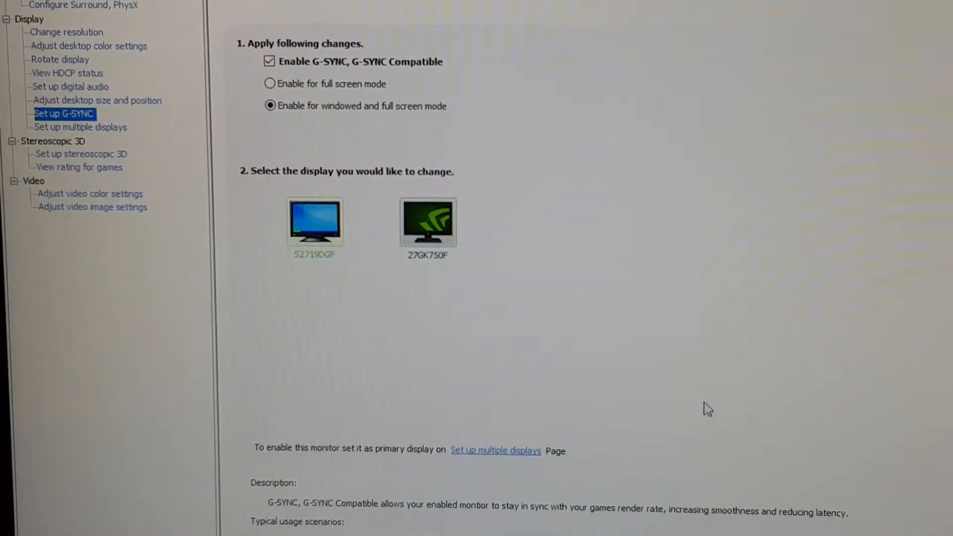
Step: Show Adjust desktop size and position with aspect ratio scaling at 2560 × 1440, 144Hz
click(97, 101)
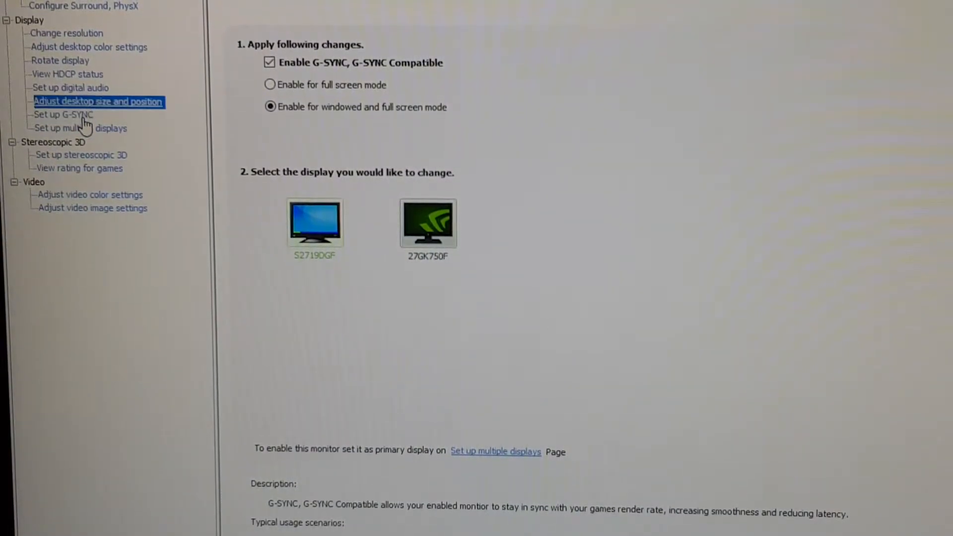
click(99, 101)
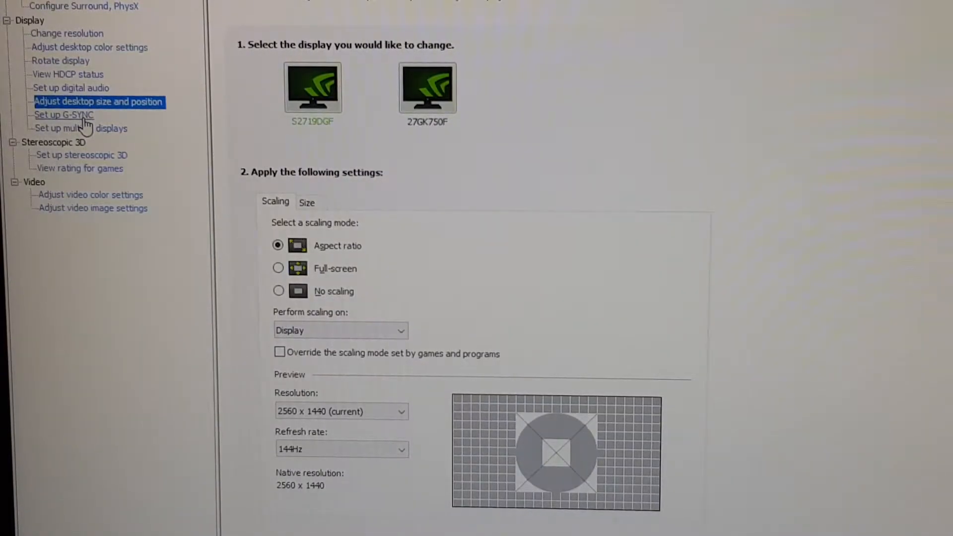
click(63, 115)
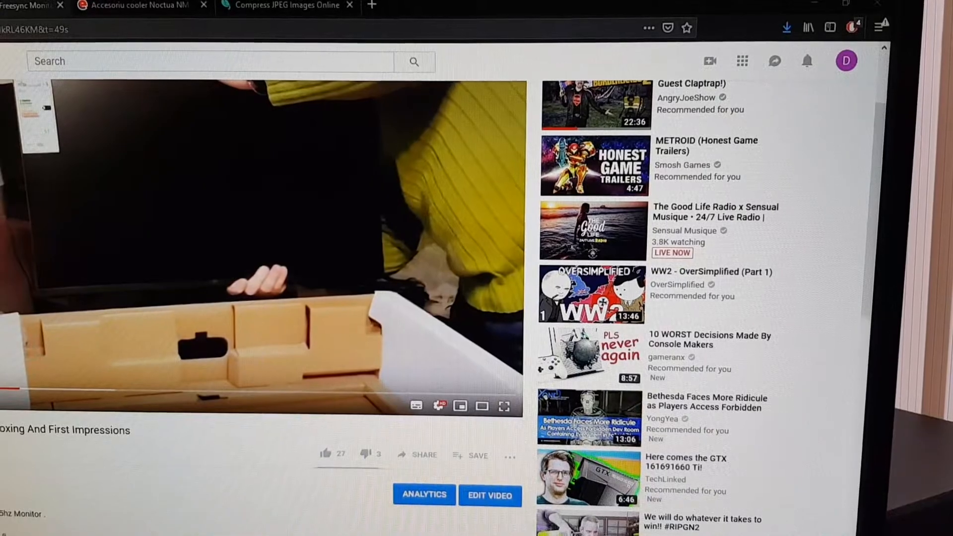
Step: Bring up the LG monitor OSD Game Adjust page reporting 240 Hz with FreeSync on
scroll(down, 3)
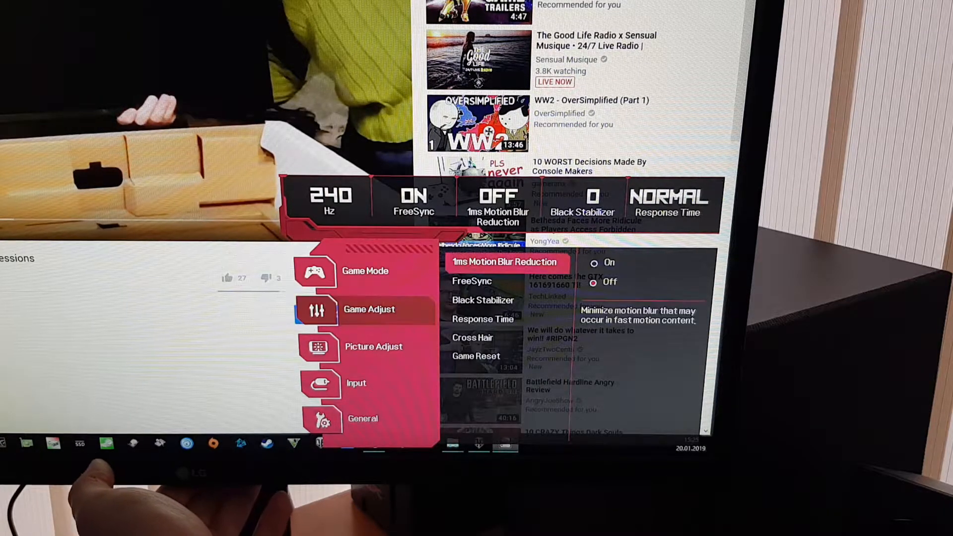
Step: Confirm FreeSync is On in Game Adjust and exit the monitor OSD
click(473, 281)
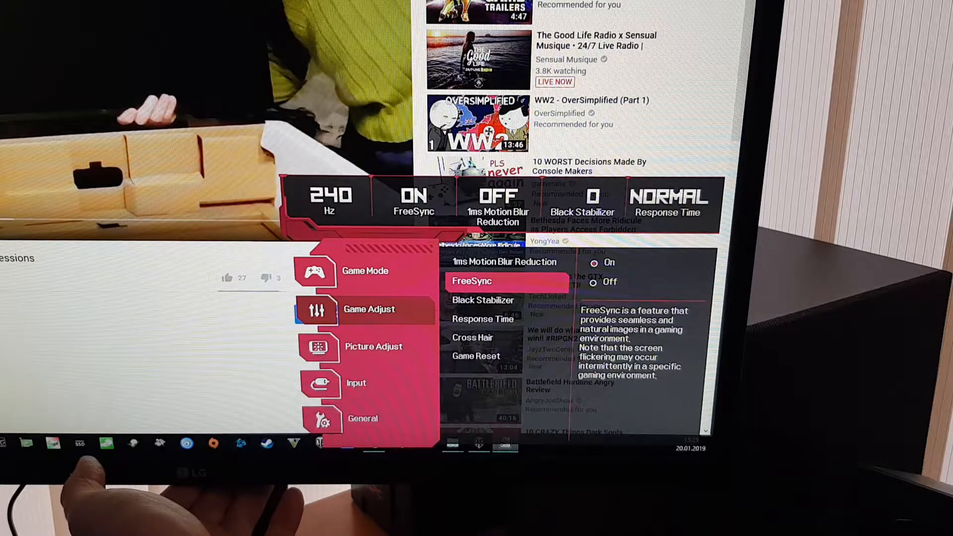
click(610, 281)
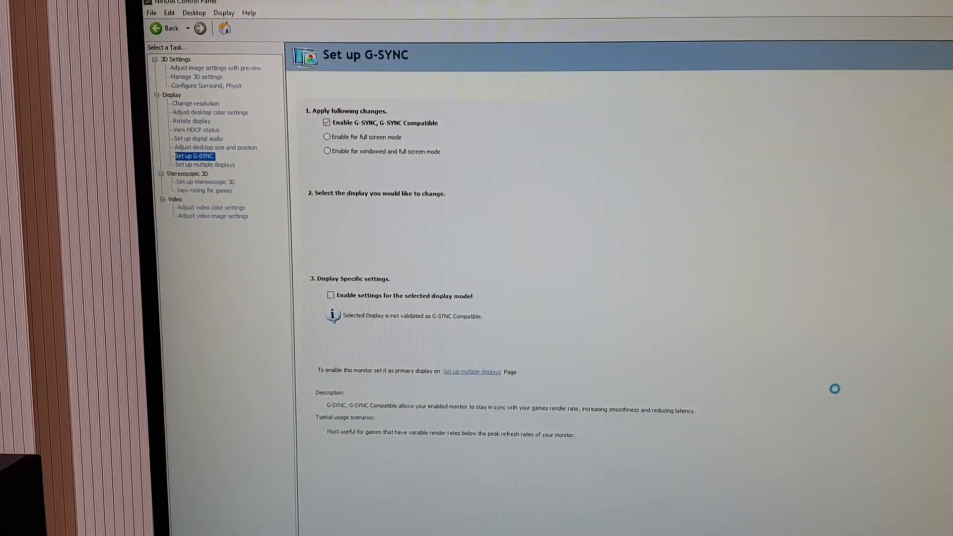
Step: Toggle G-SYNC Compatible off and on, then enable it for windowed and full screen mode
click(327, 122)
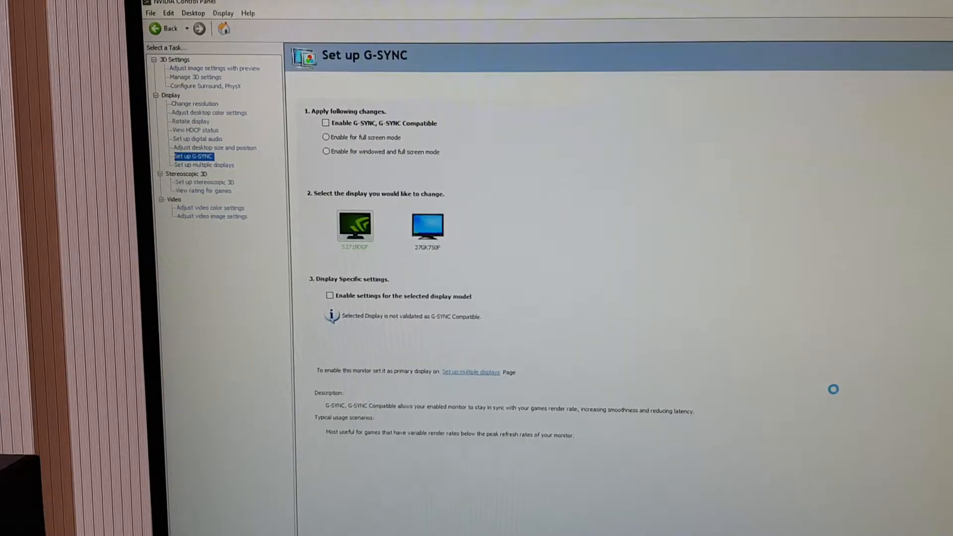
click(326, 123)
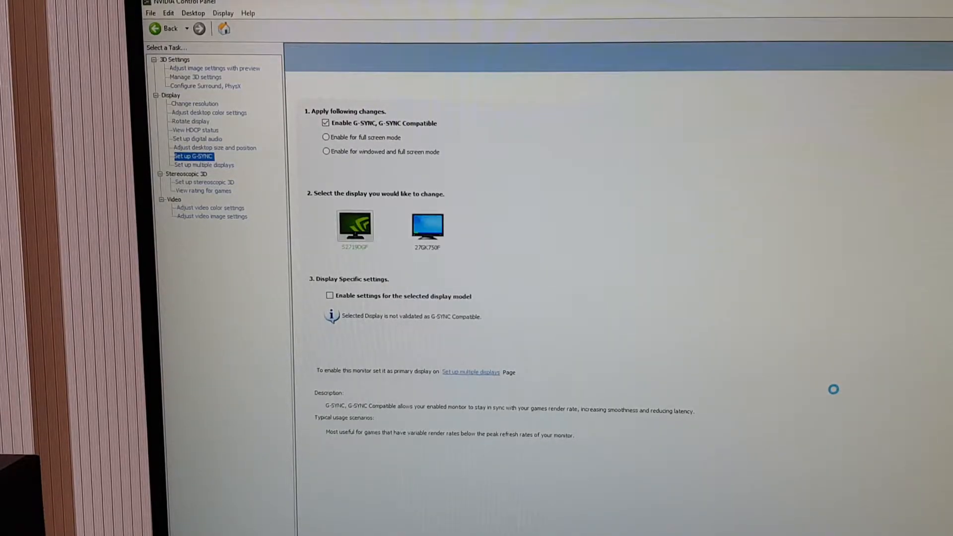
click(193, 156)
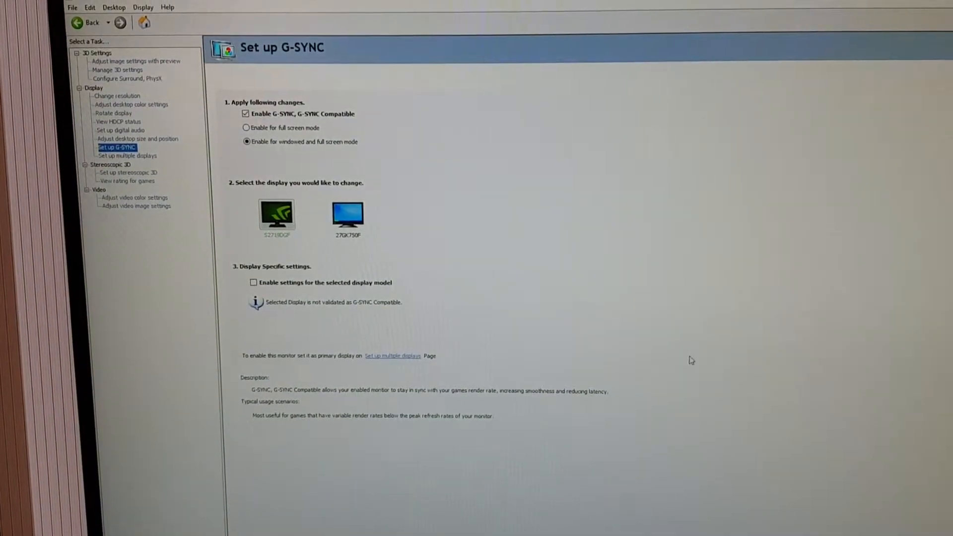
Step: Show Adjust desktop size and position listing the S2719DGF and 27GK750F displays
click(137, 139)
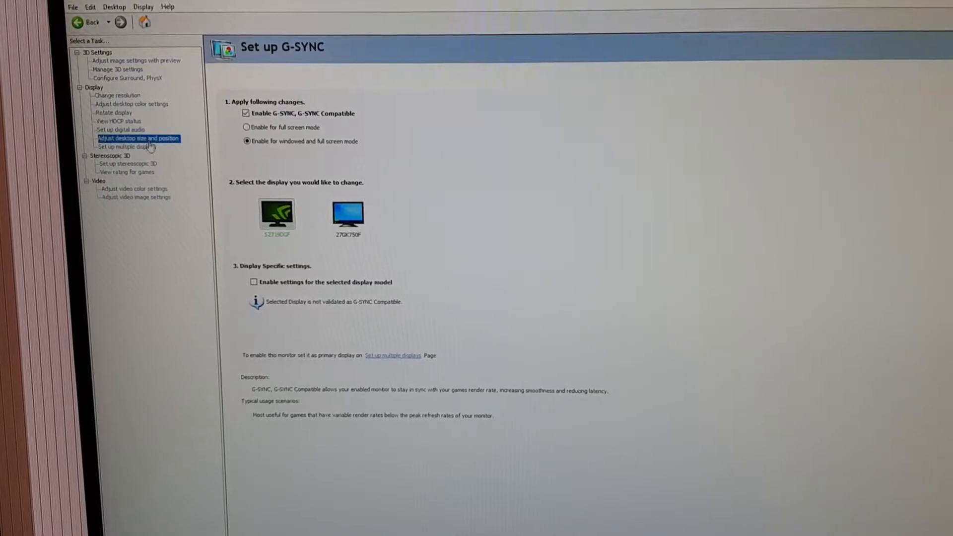
click(137, 139)
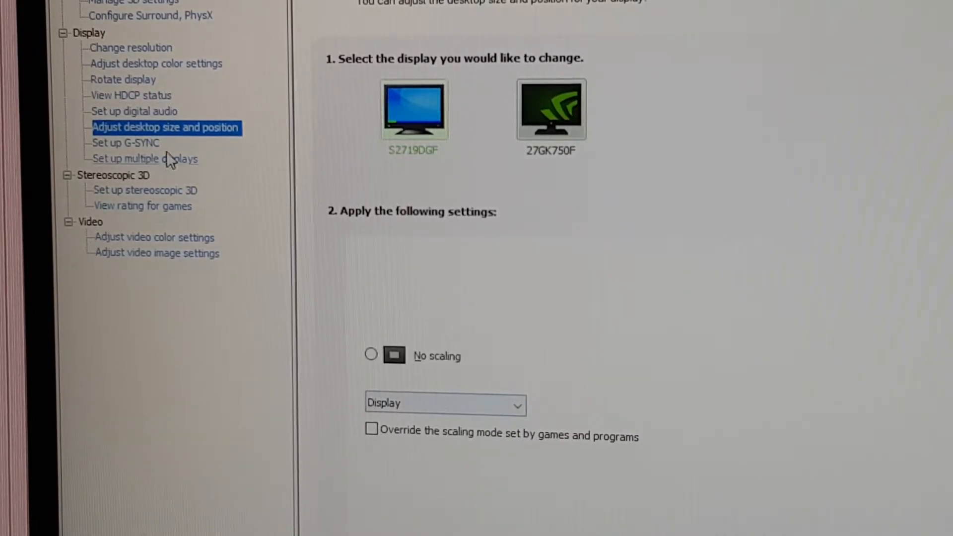
Step: Return to Set up G-SYNC showing both displays enabled for windowed and full screen mode
click(126, 143)
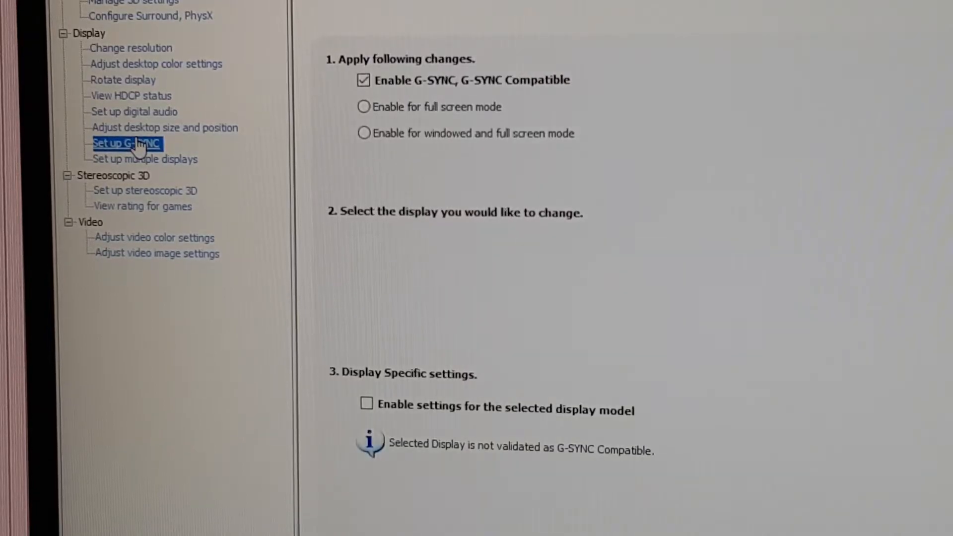
click(363, 133)
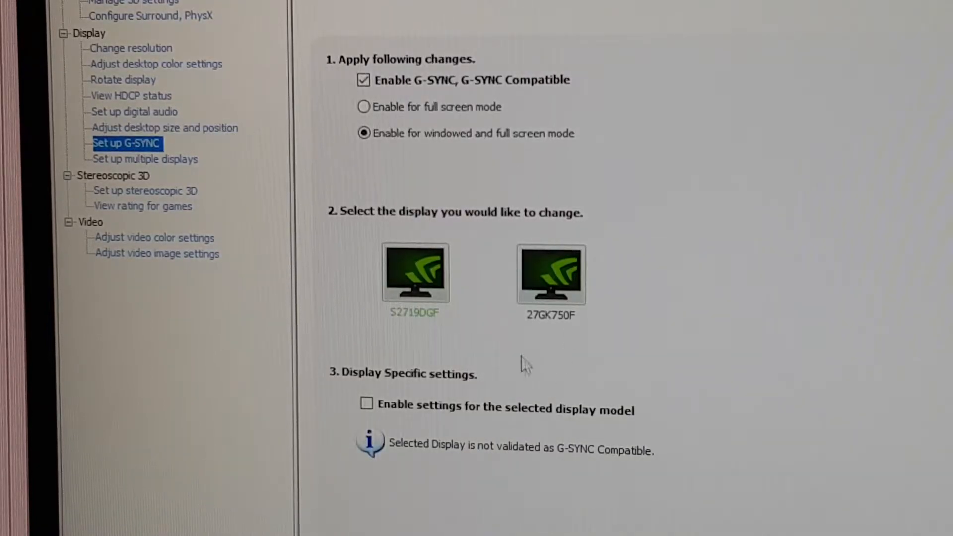
mouse_move(717, 315)
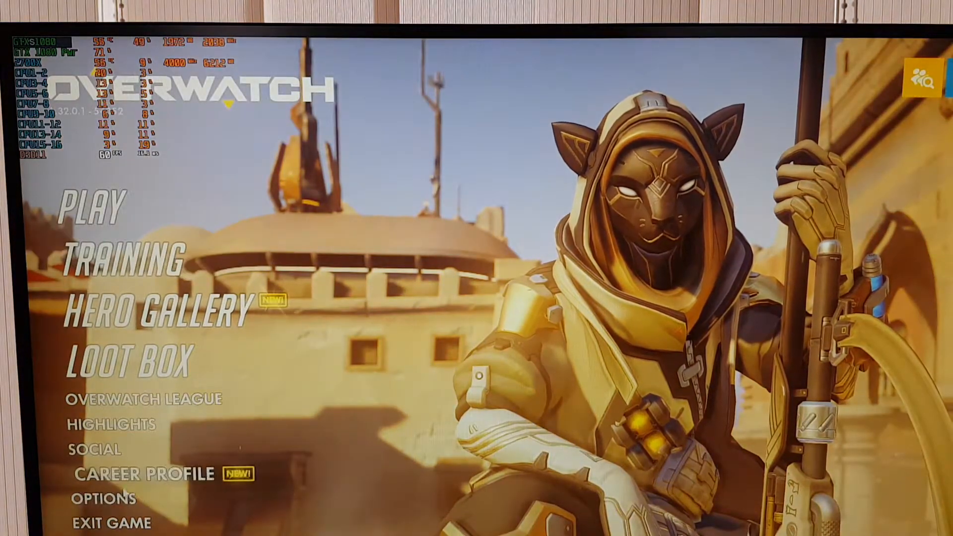
Step: In Overwatch video options, raise the custom Frame Rate Cap slider above 140
click(103, 498)
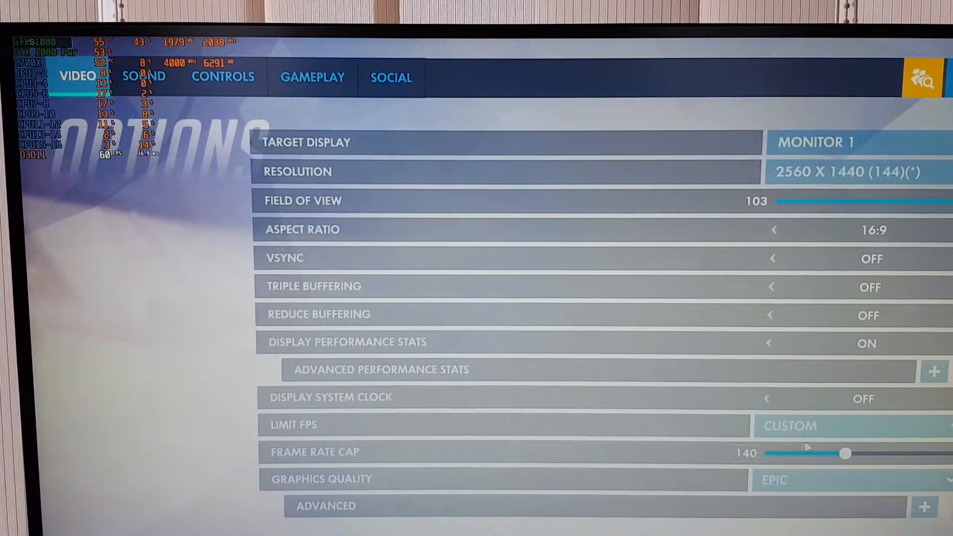
drag(841, 454, 850, 453)
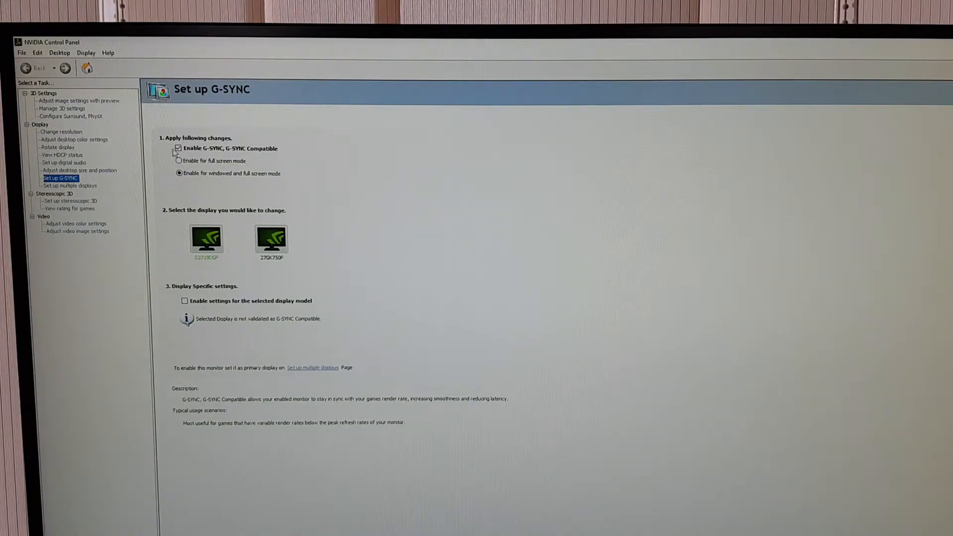
Step: Turn off G-SYNC Compatible so the full screen and windowed options grey out
click(178, 148)
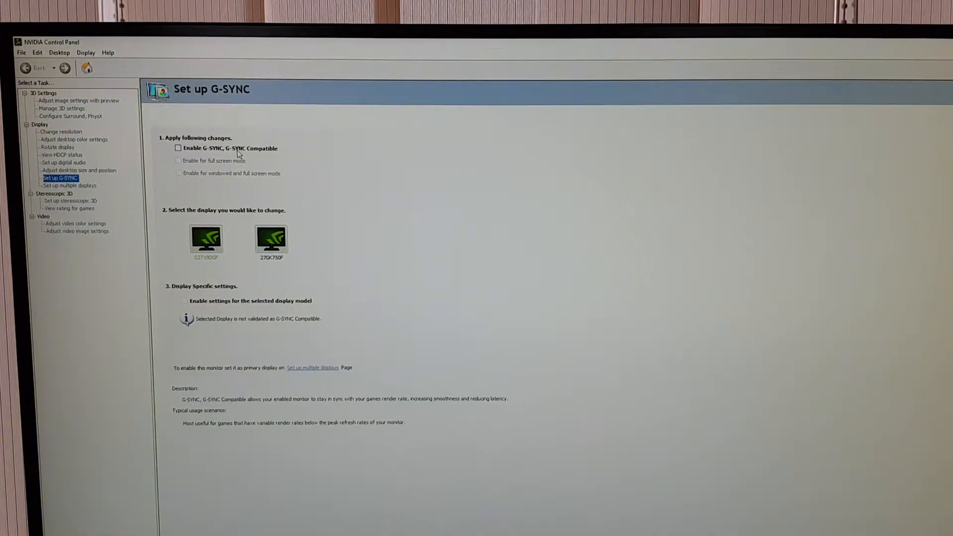
Step: Re-enable G-SYNC Compatible for full screen mode only and apply it
click(178, 148)
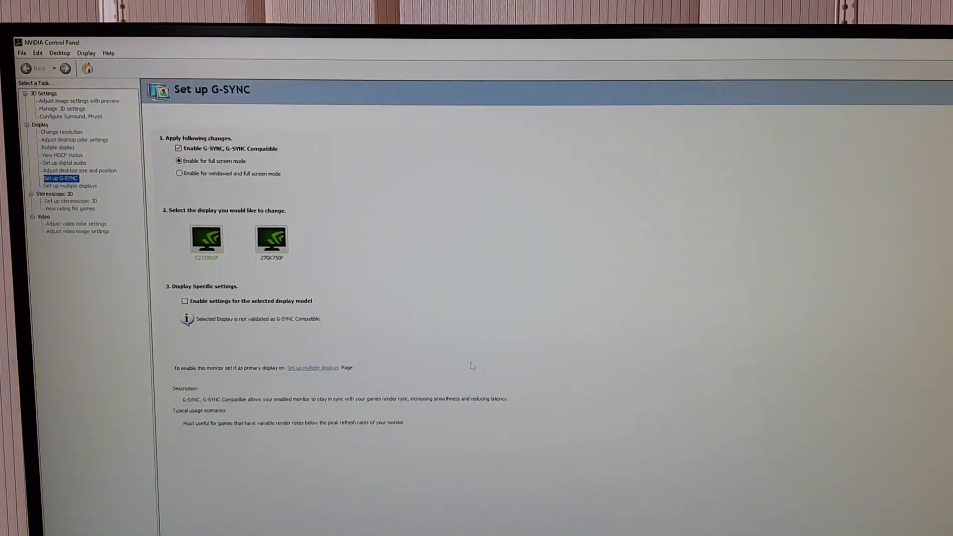
click(179, 173)
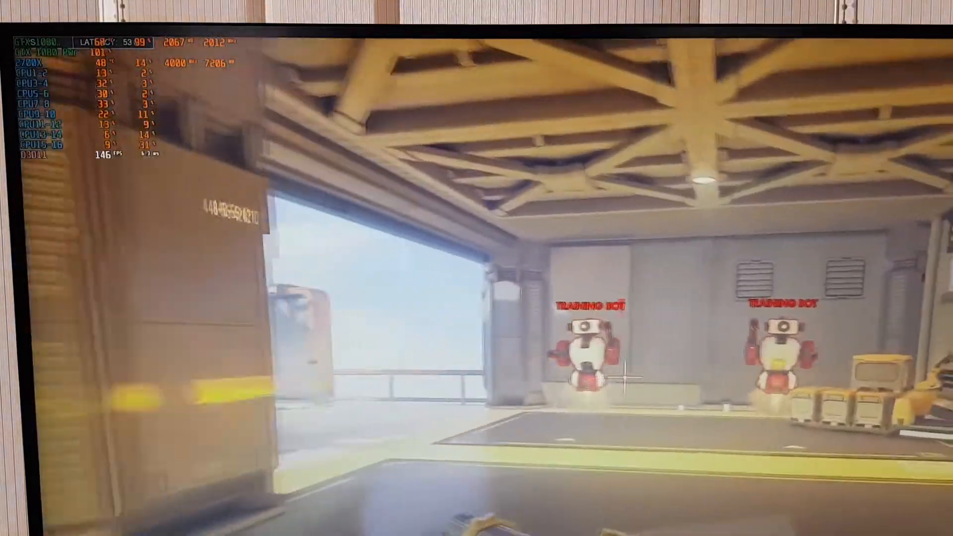
Step: Fire at the training bots, then bring up Overwatch's in-game menu
click(626, 371)
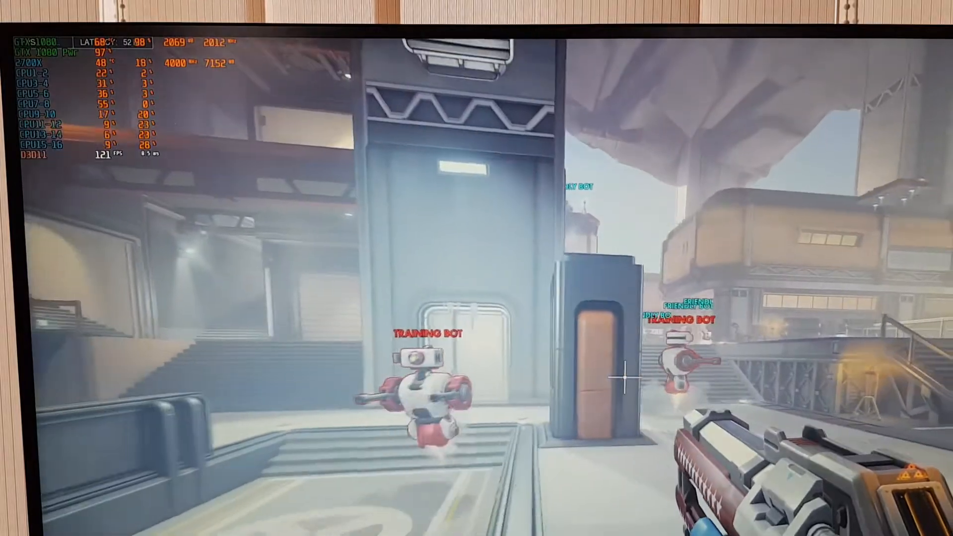
key(Escape)
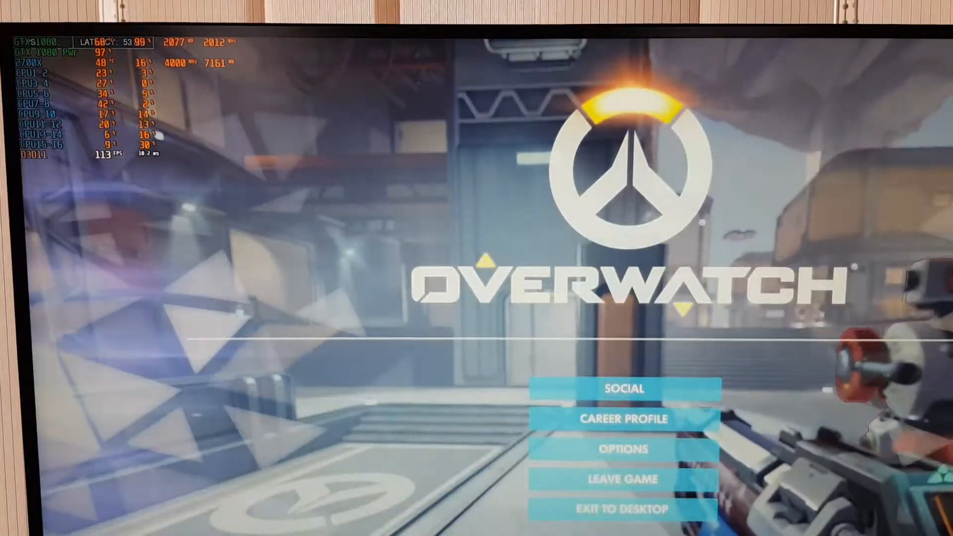
Step: Set Overwatch's video resolution to 1920 x 1080 (240) fullscreen on Monitor 2
click(622, 449)
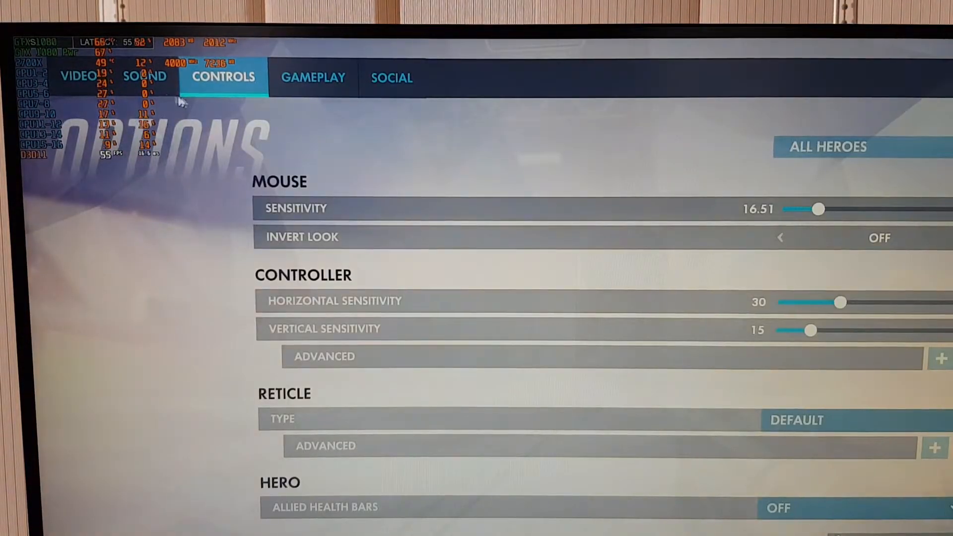
click(77, 76)
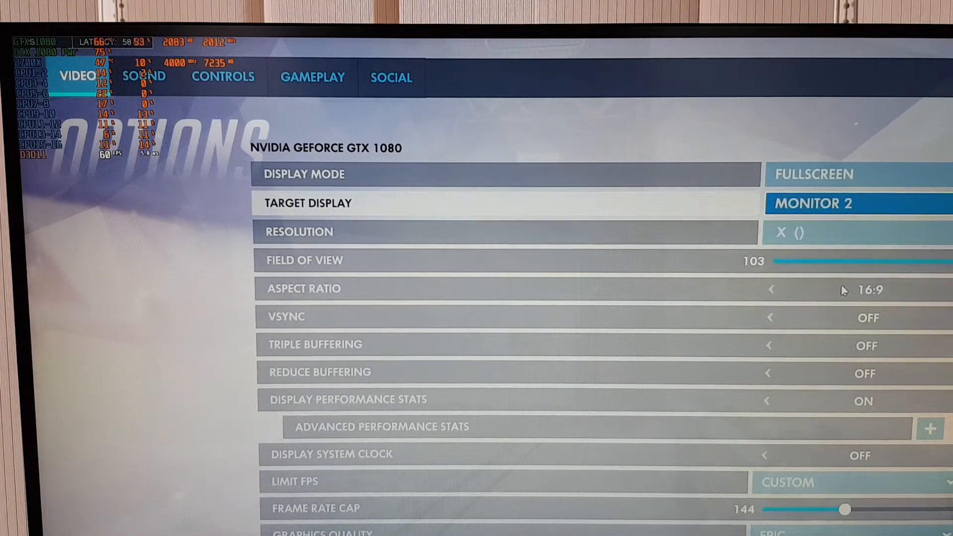
click(851, 232)
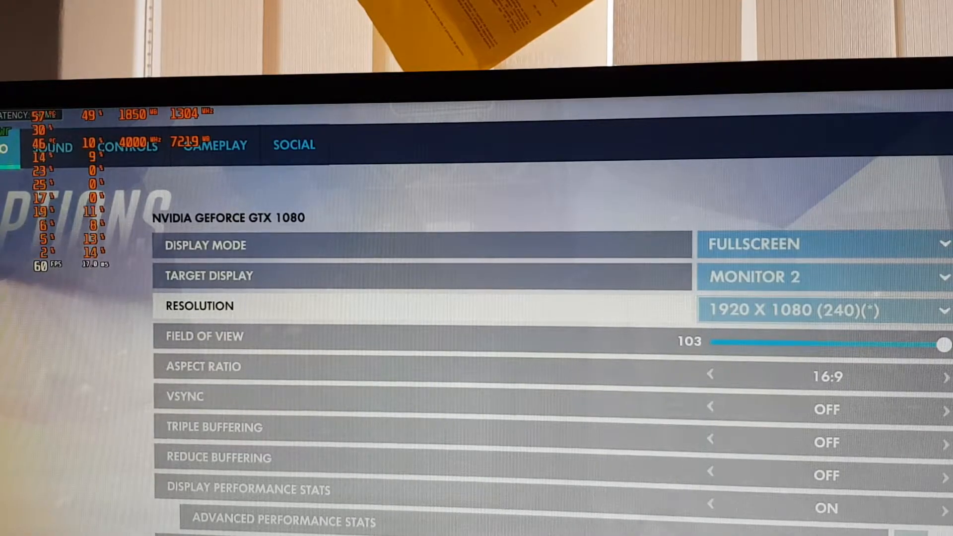
Step: Raise the custom frame rate cap from 145 to exactly 240
scroll(down, 3)
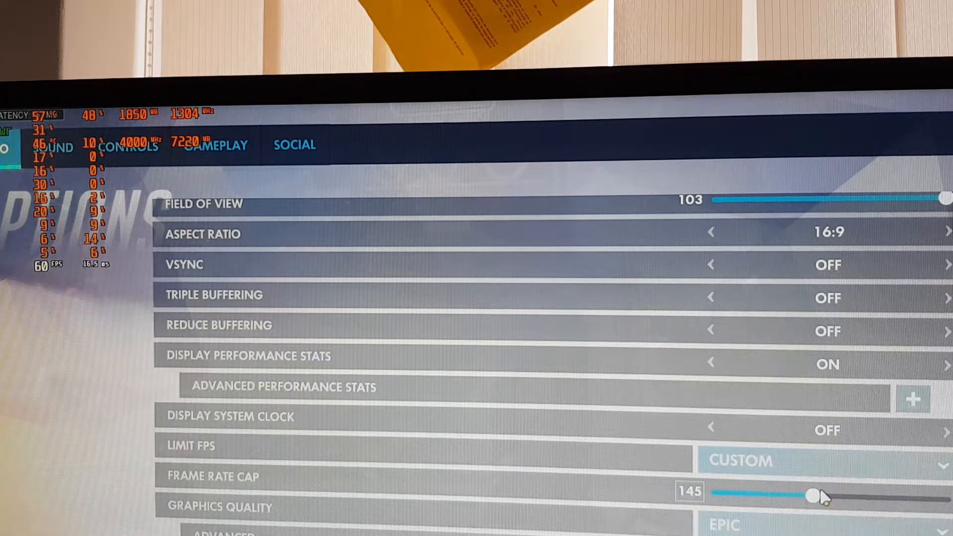
drag(810, 497, 885, 499)
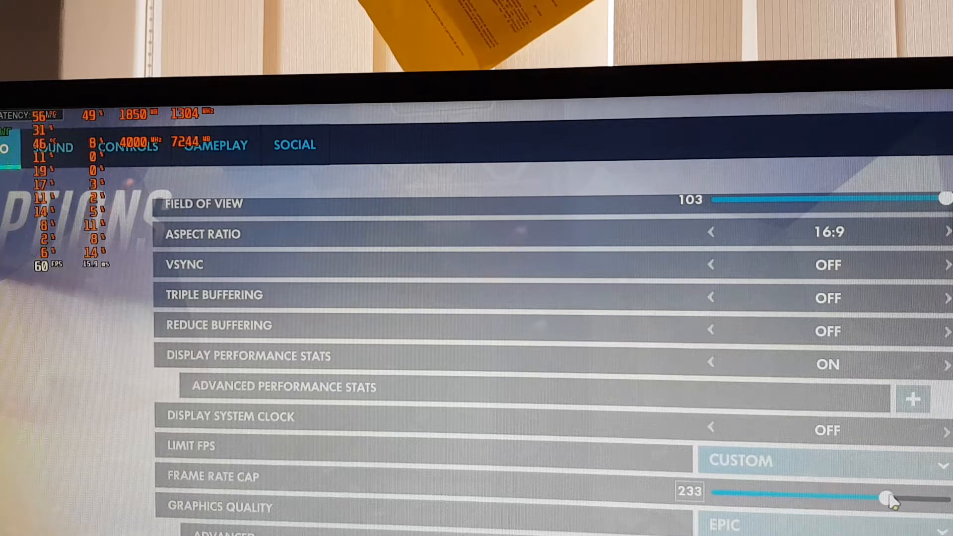
drag(885, 499, 894, 498)
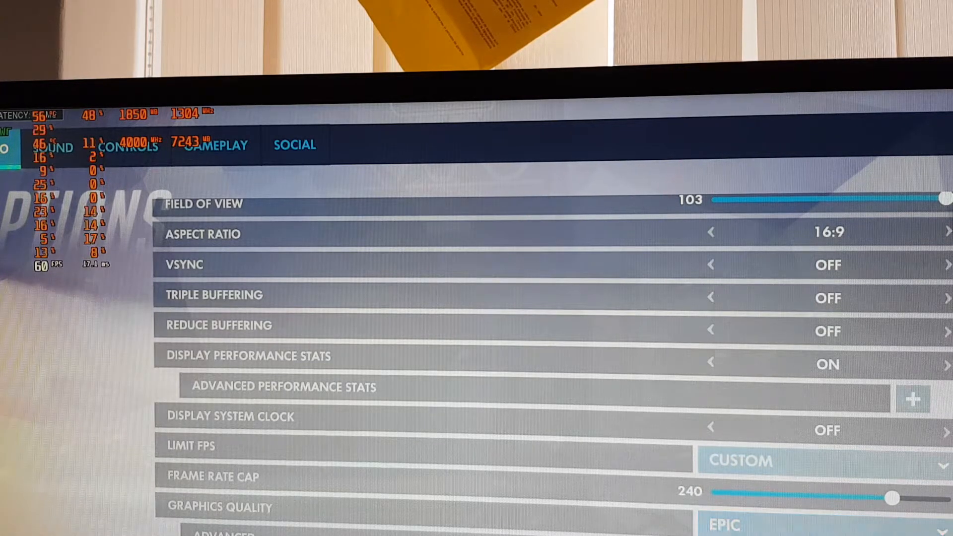